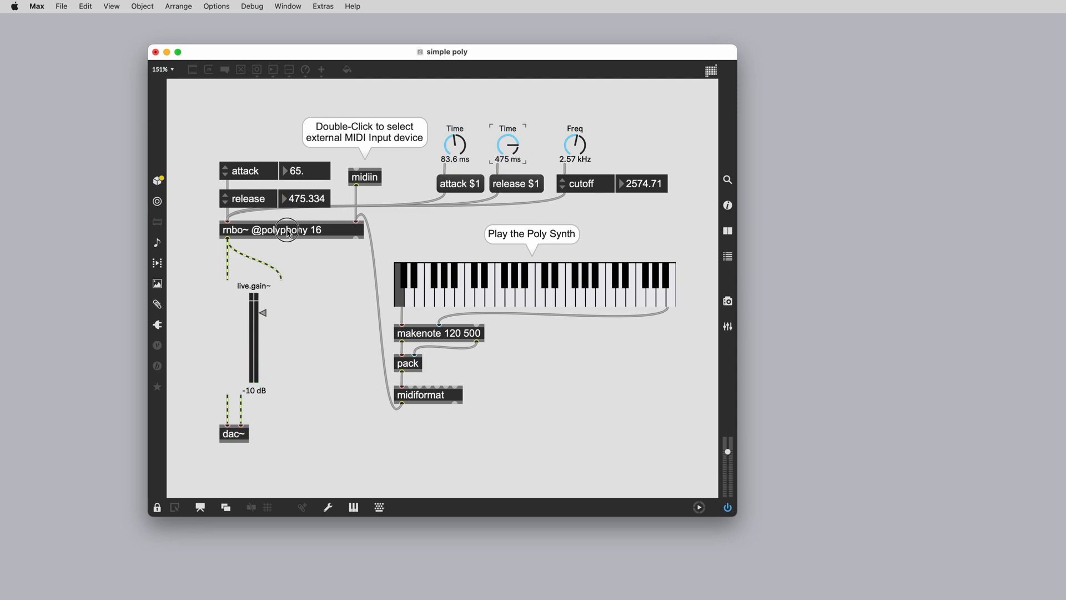
double_click(289, 229)
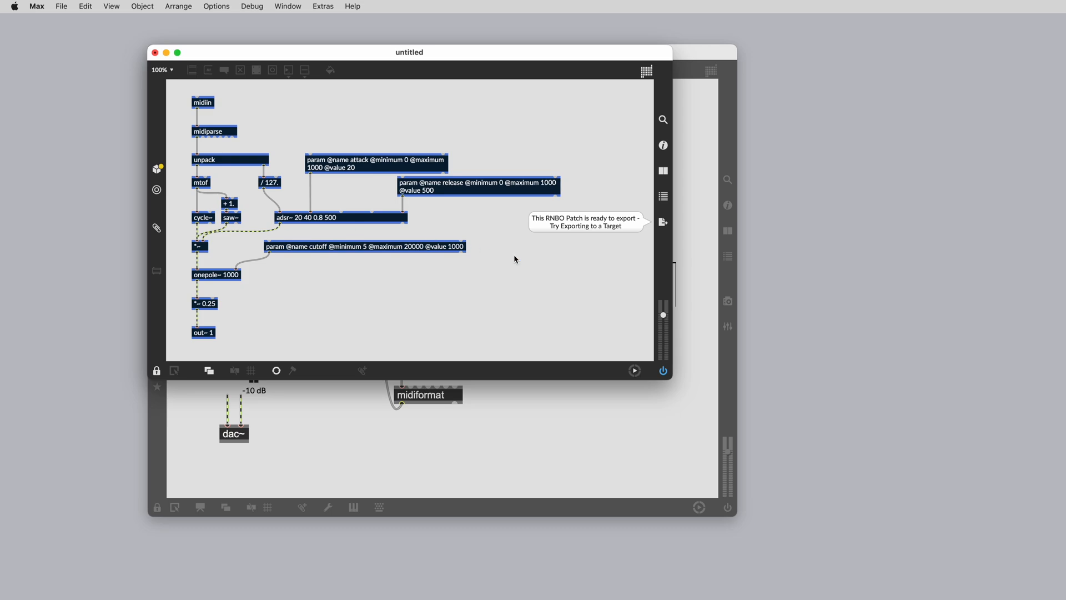
mouse_move(551, 276)
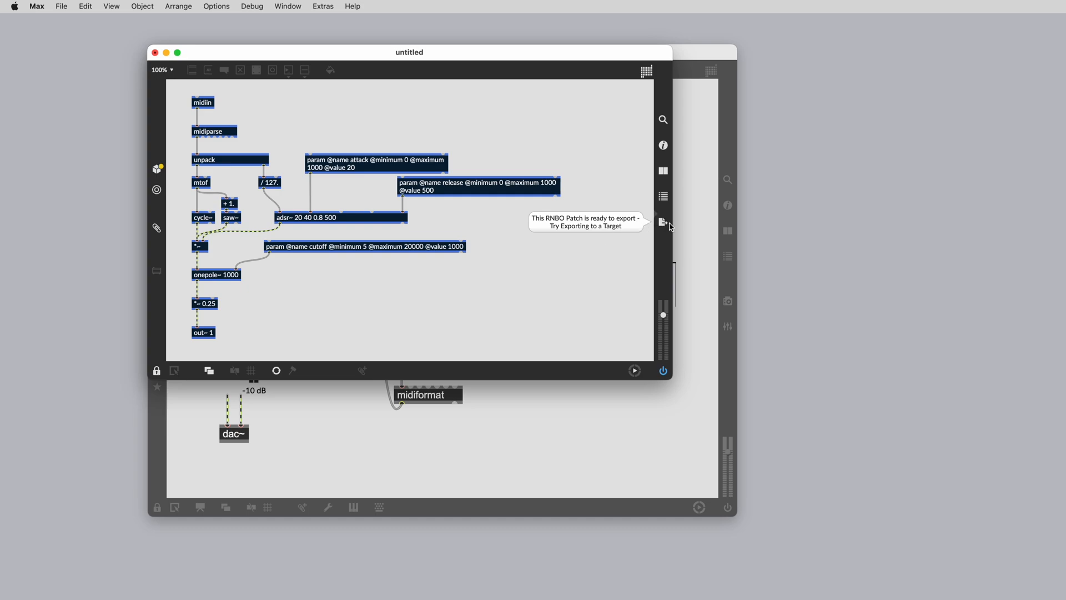
mouse_move(666, 227)
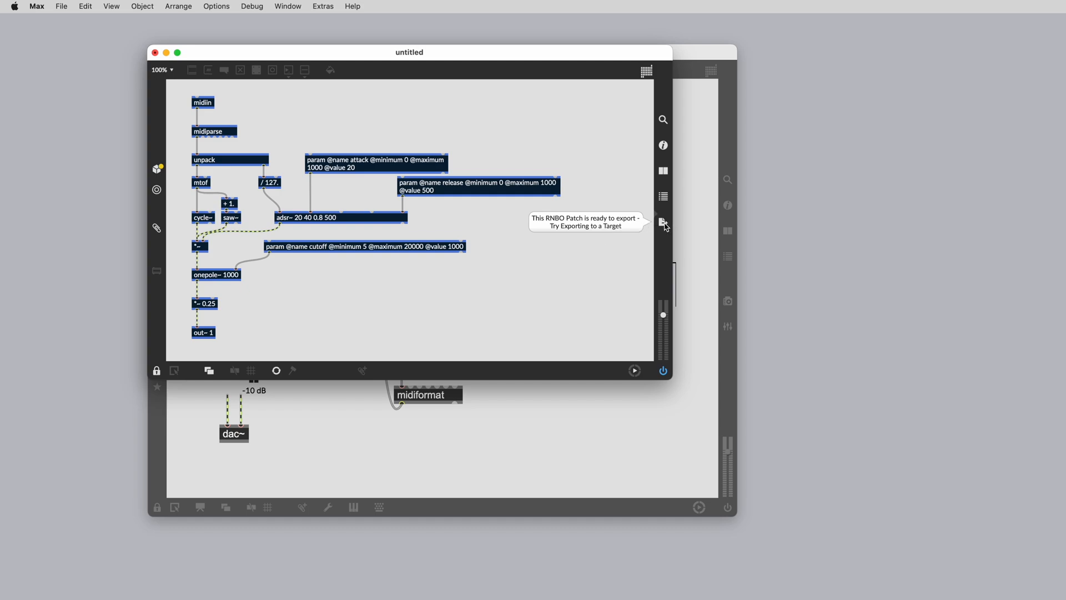
mouse_move(663, 223)
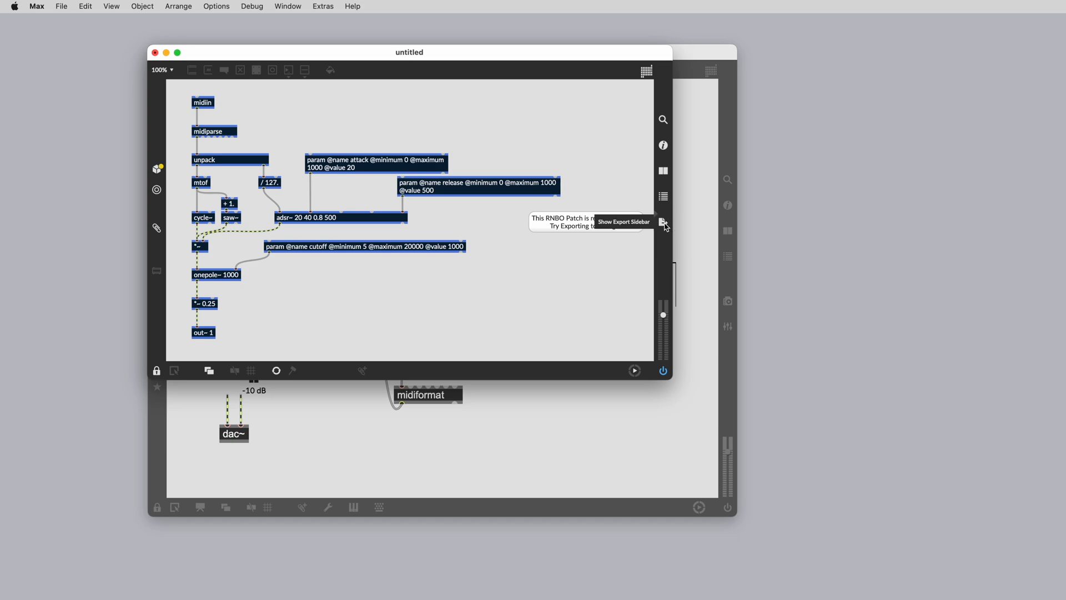
Step: Choose Audio Plugin Export in the export sidebar, keeping VST3 Mac as format
left_click(662, 222)
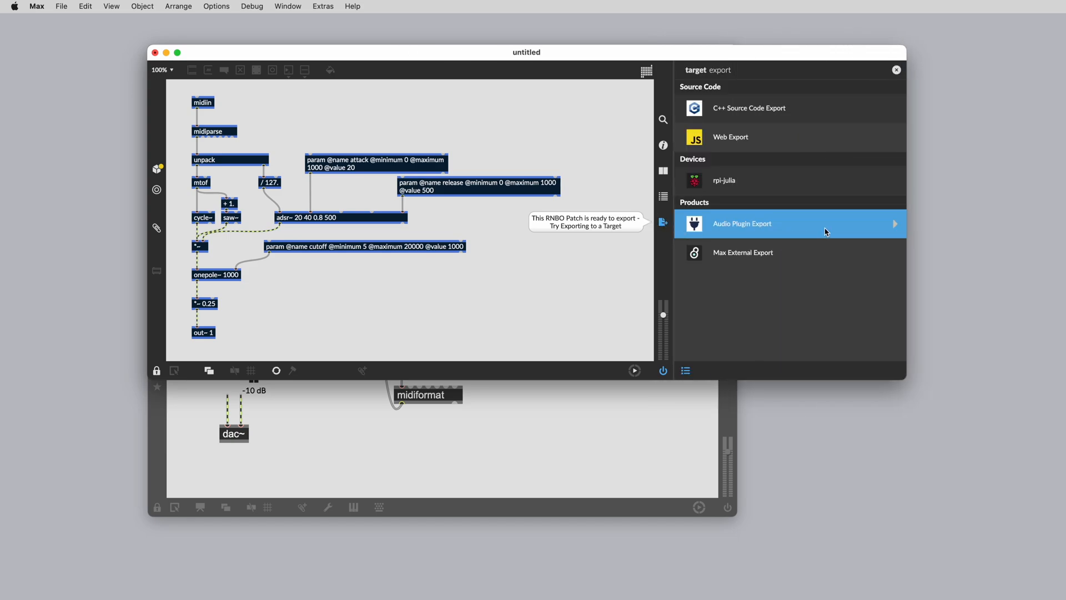
left_click(744, 224)
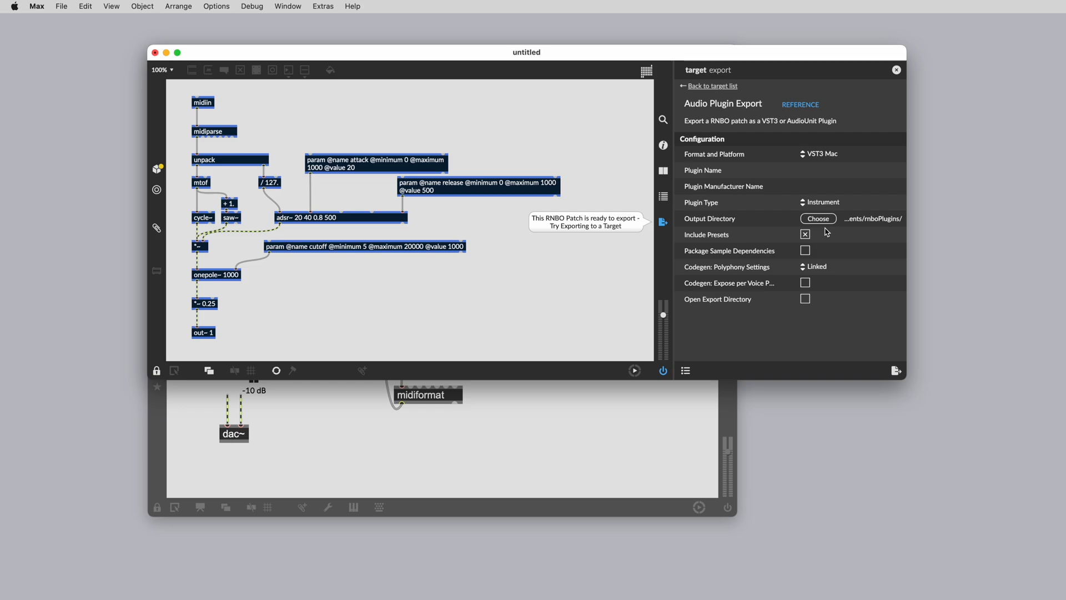
mouse_move(862, 291)
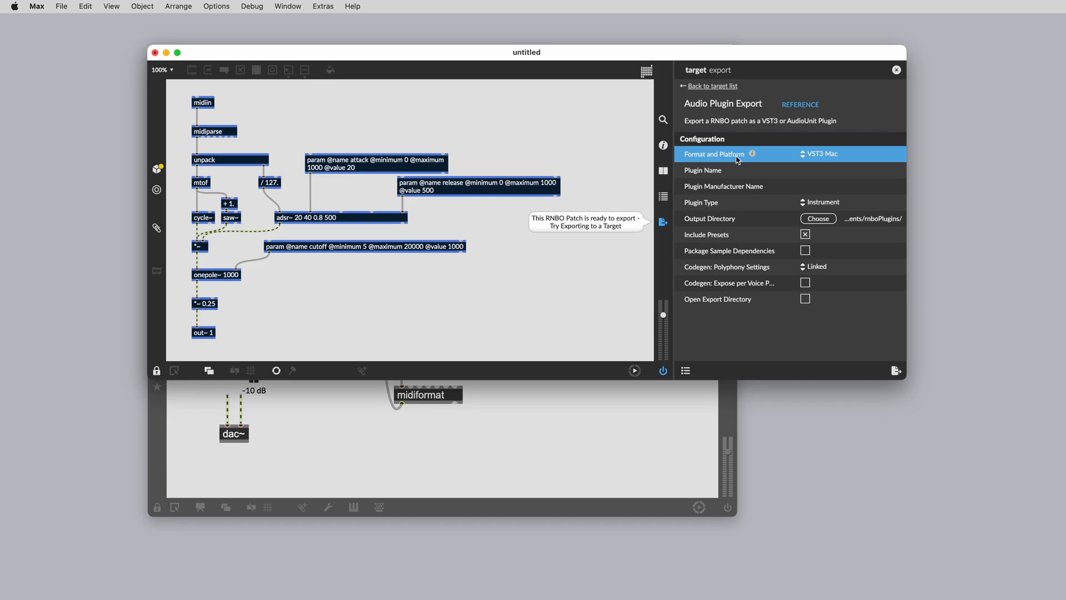
left_click(821, 154)
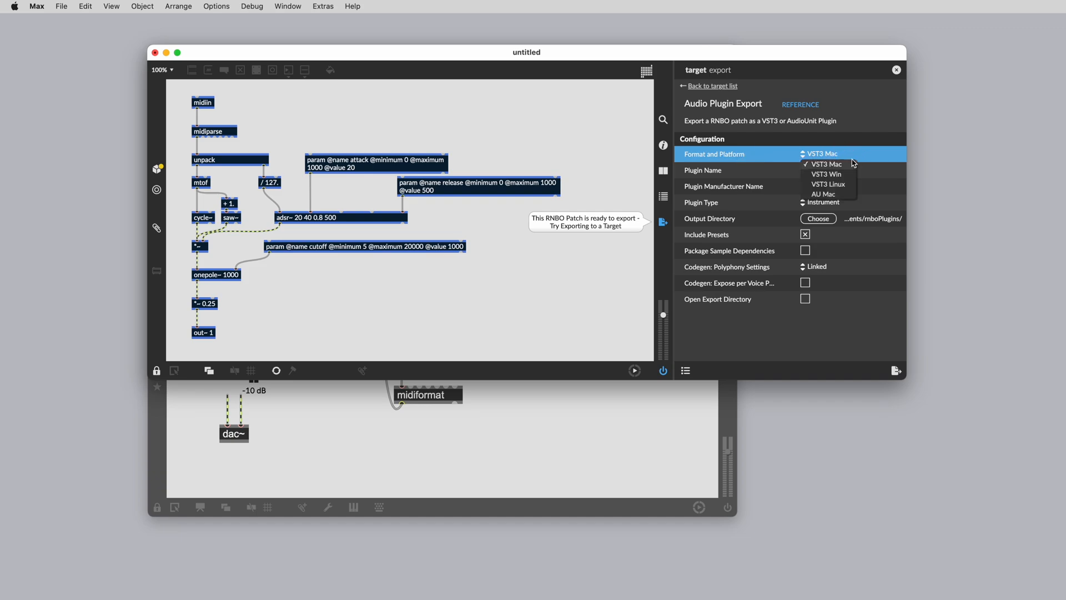
mouse_move(829, 185)
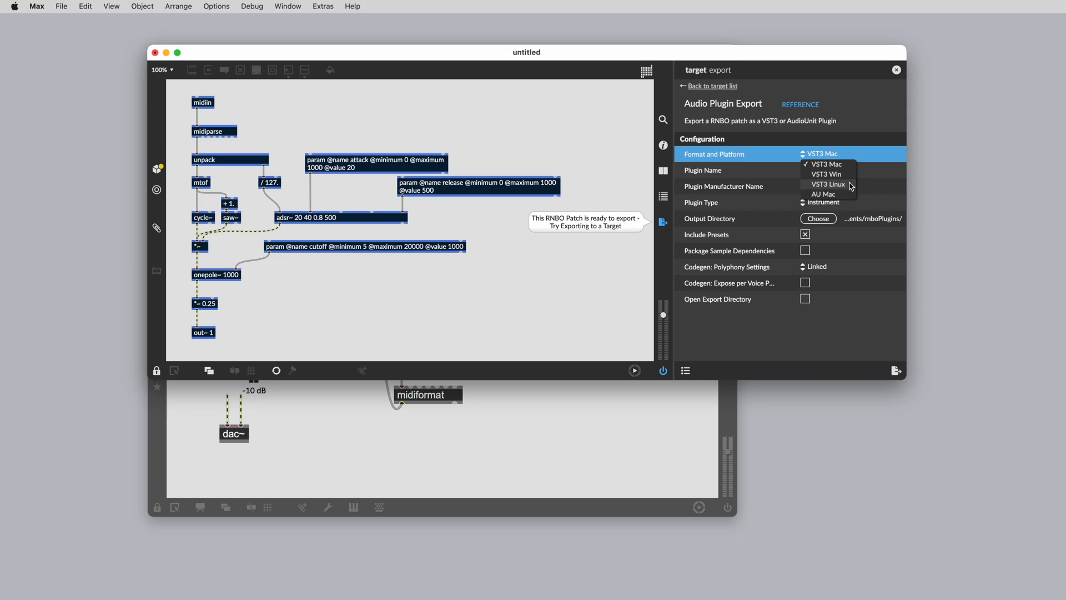
mouse_move(849, 196)
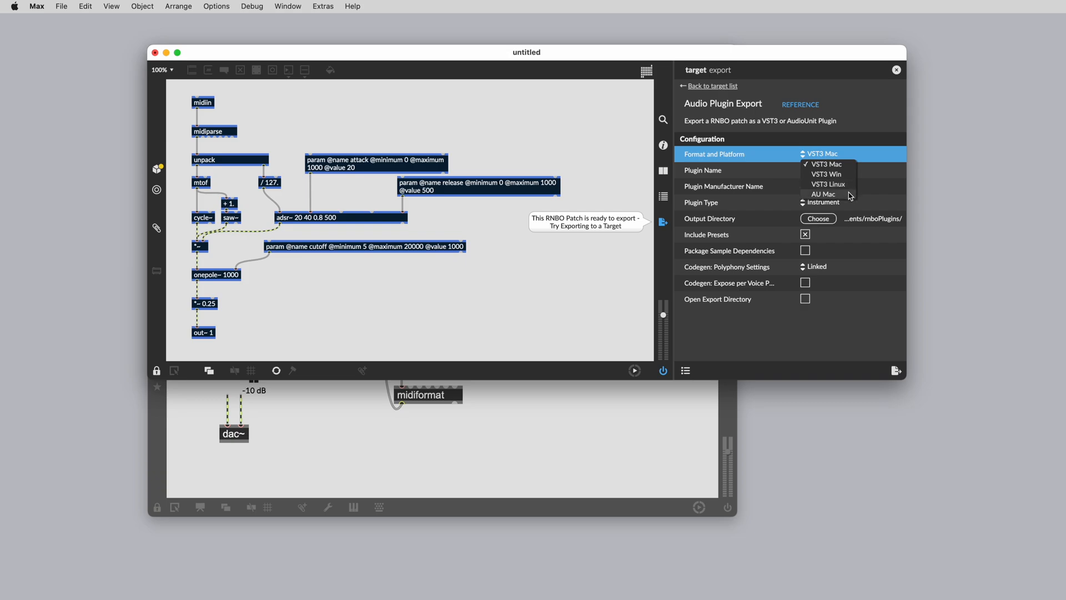
mouse_move(844, 173)
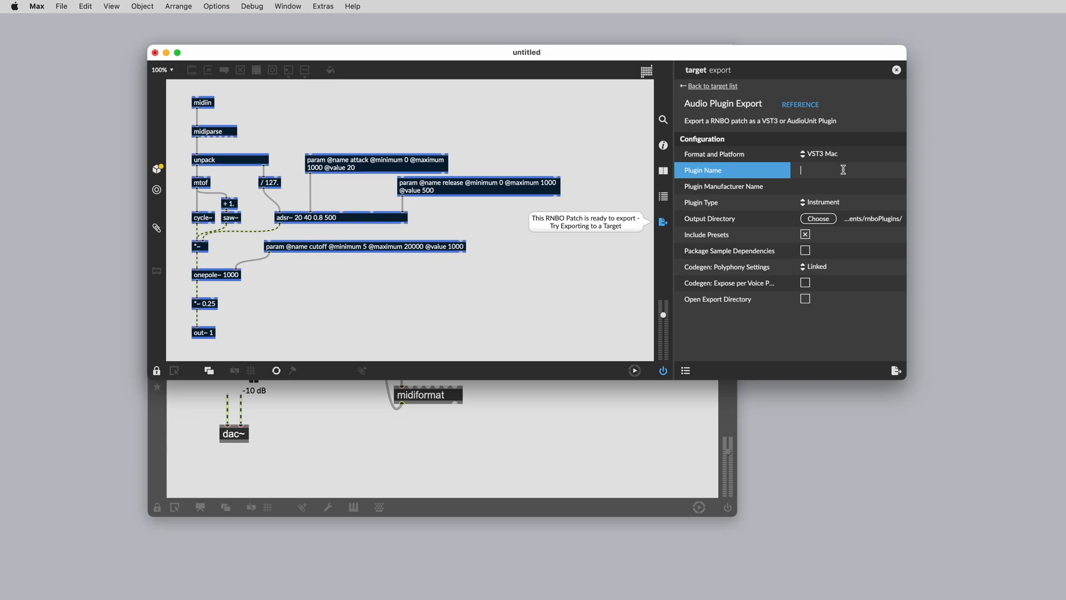
Step: Set Plugin Name to 'simple poly' and Plugin Manufacturer Name to 'beesknees'
type("simple po")
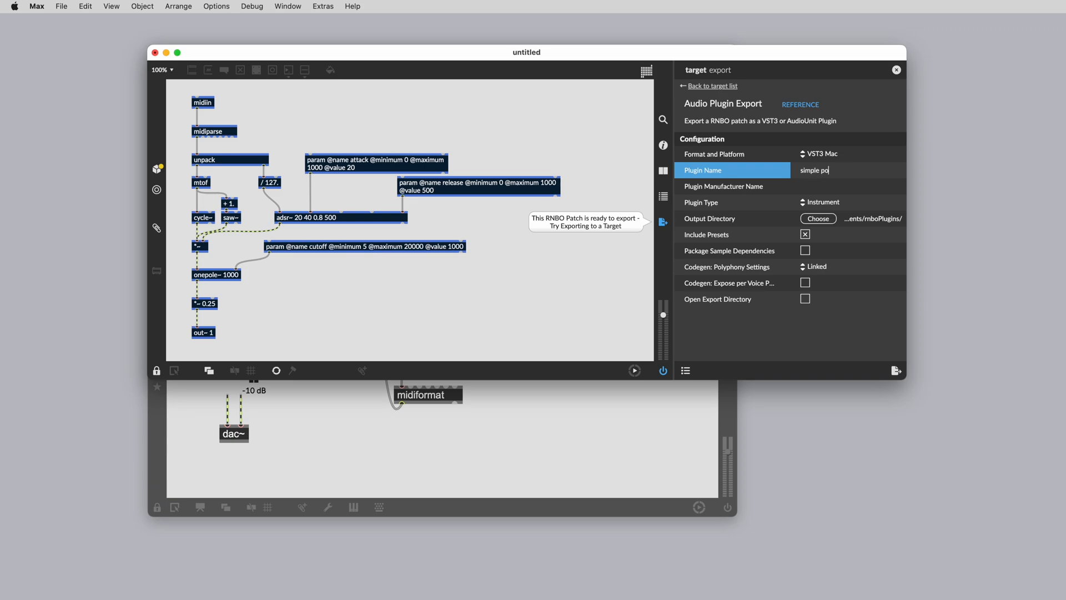
left_click(843, 189)
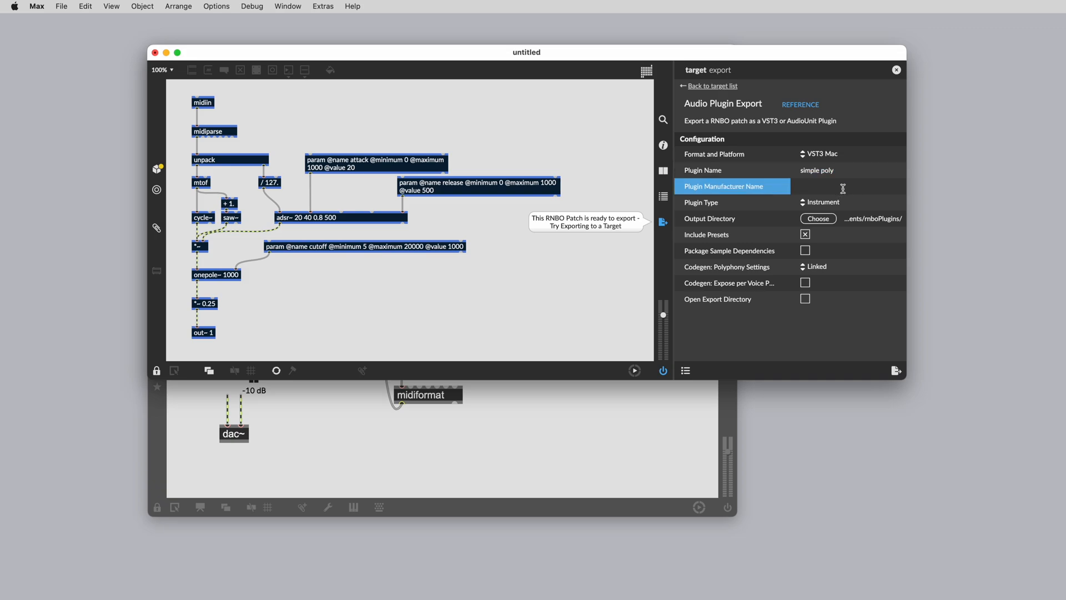
type("bees")
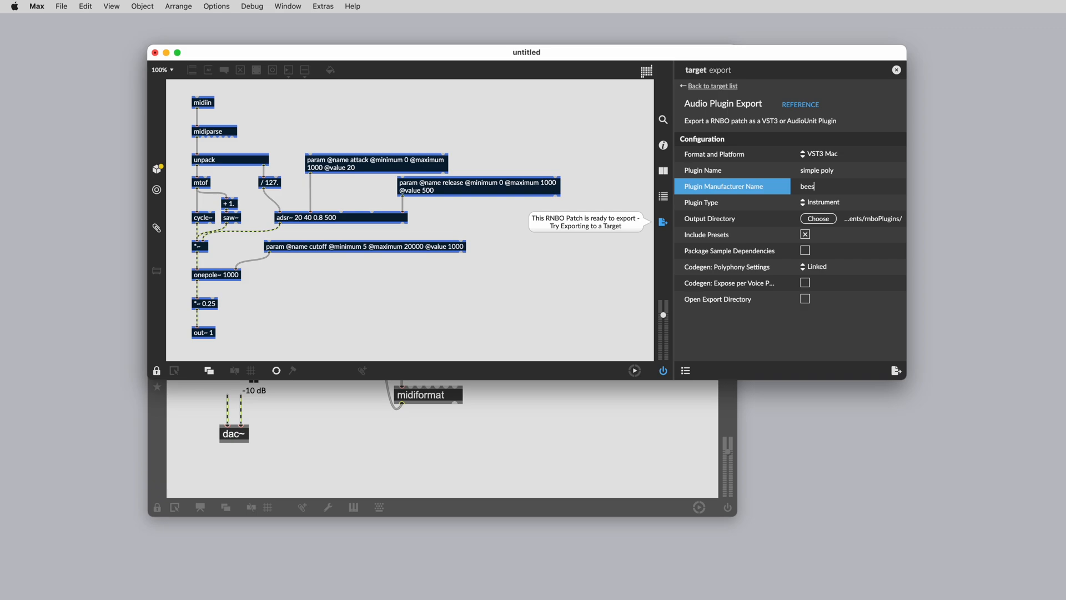
type("knees")
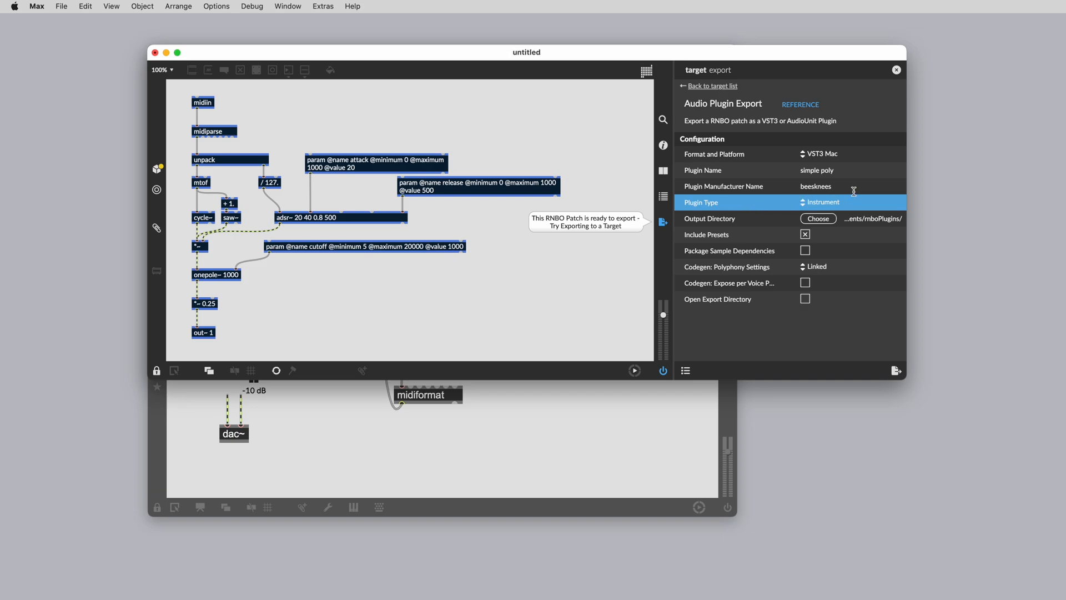
left_click(822, 203)
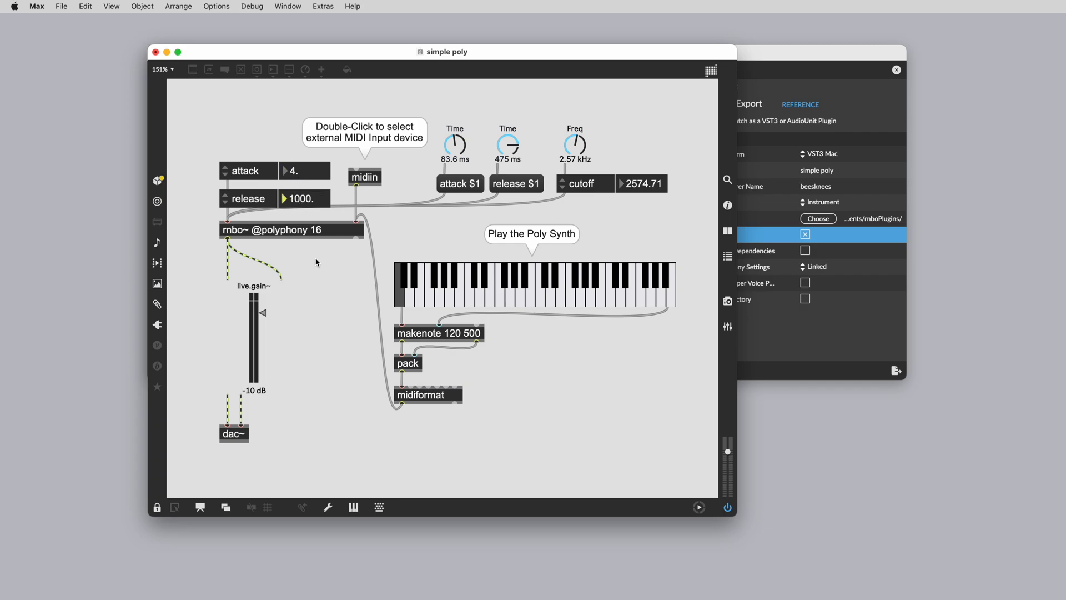
Step: Rename the untitled rnbo~ snapshot to 'sim…' and adjust the release value
left_click(155, 507)
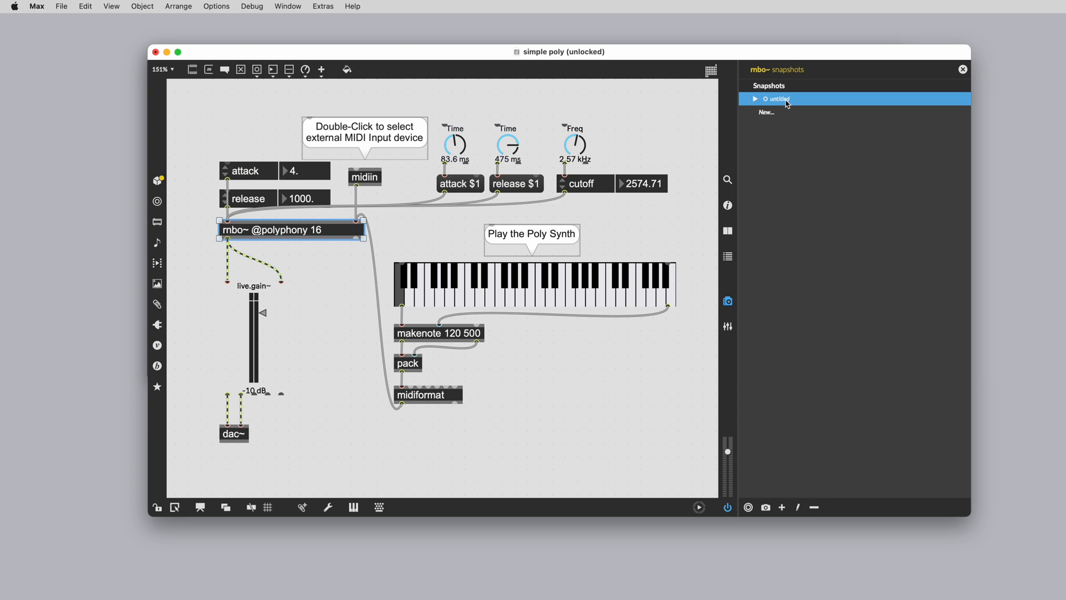
double_click(780, 99)
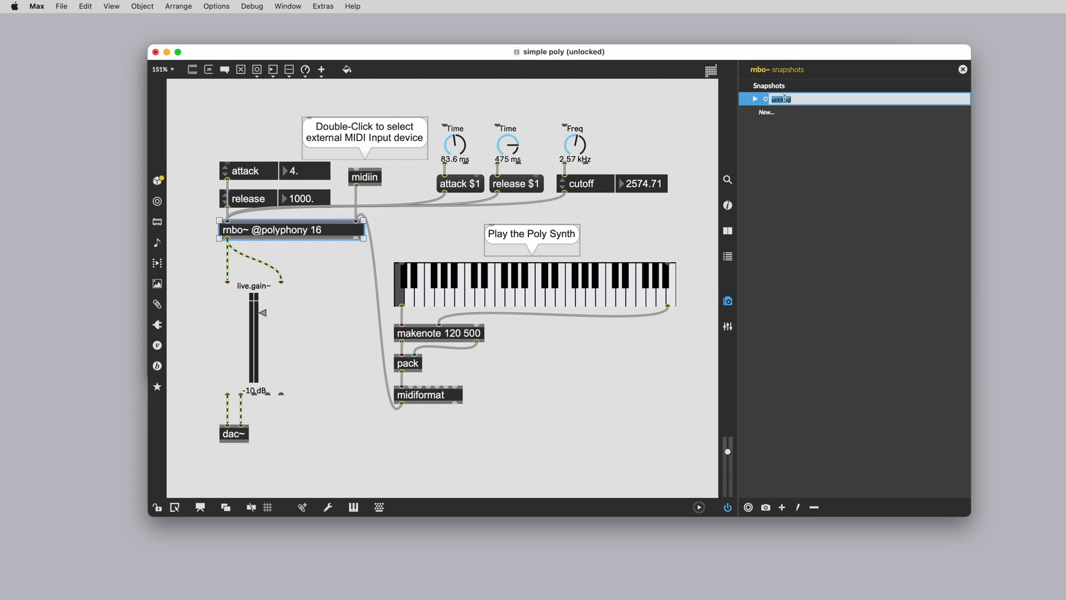
type("simpl")
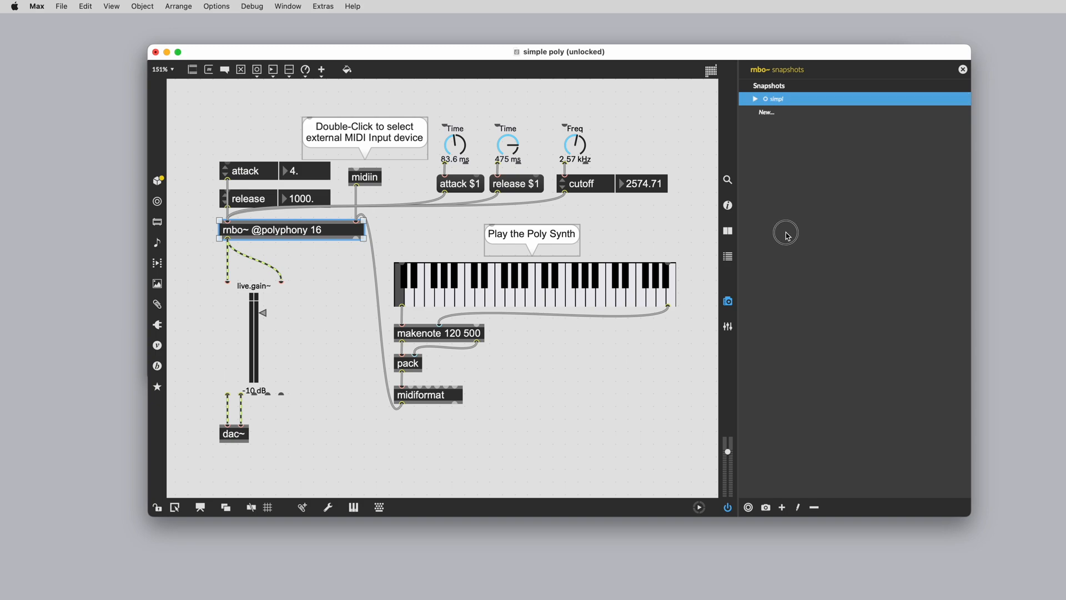
mouse_move(330, 277)
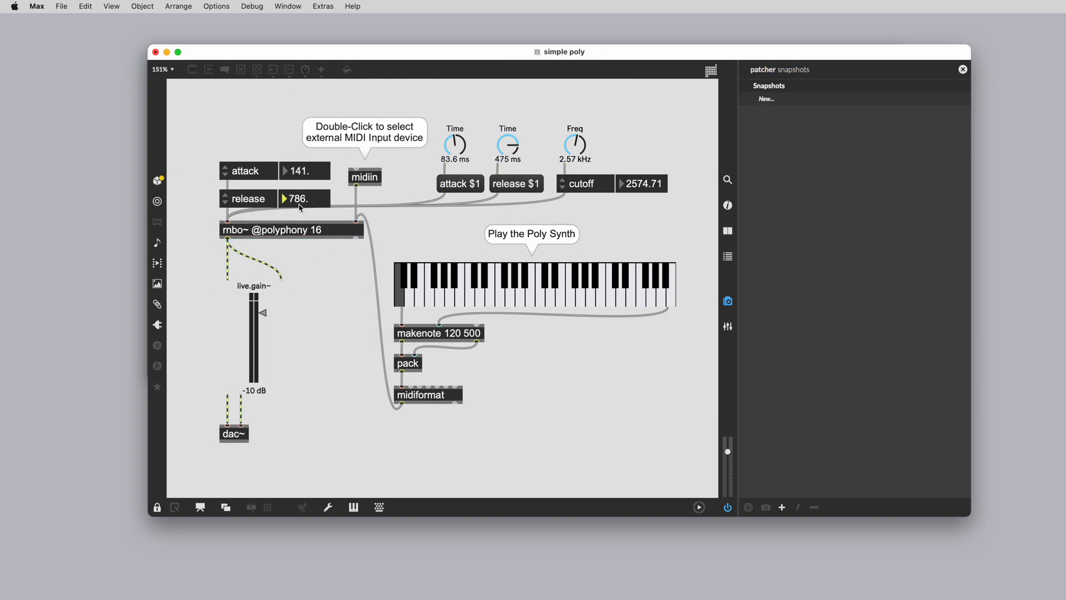
left_click(289, 229)
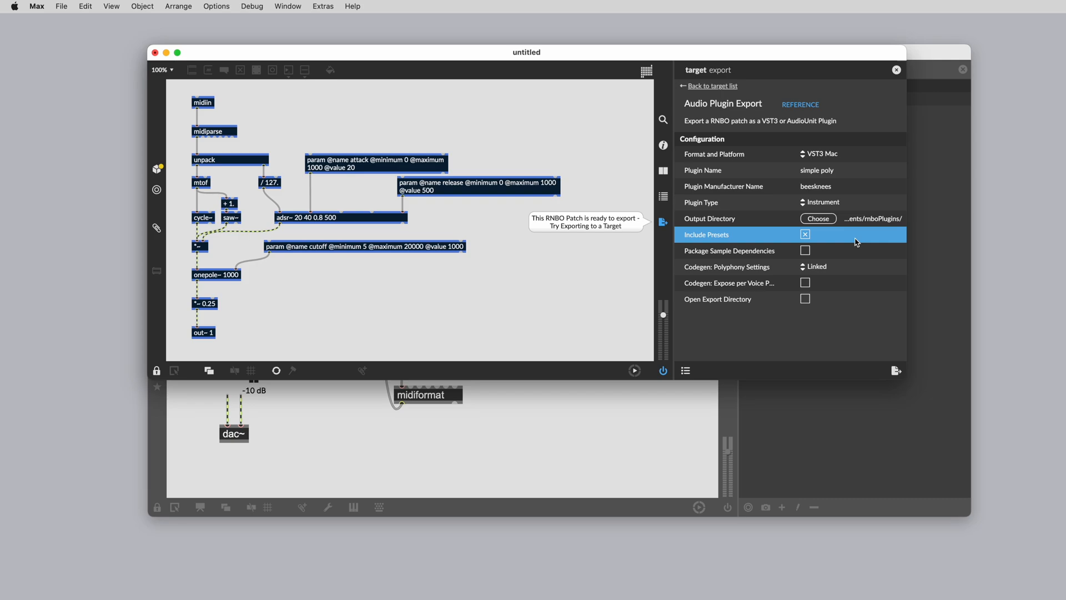
mouse_move(734, 250)
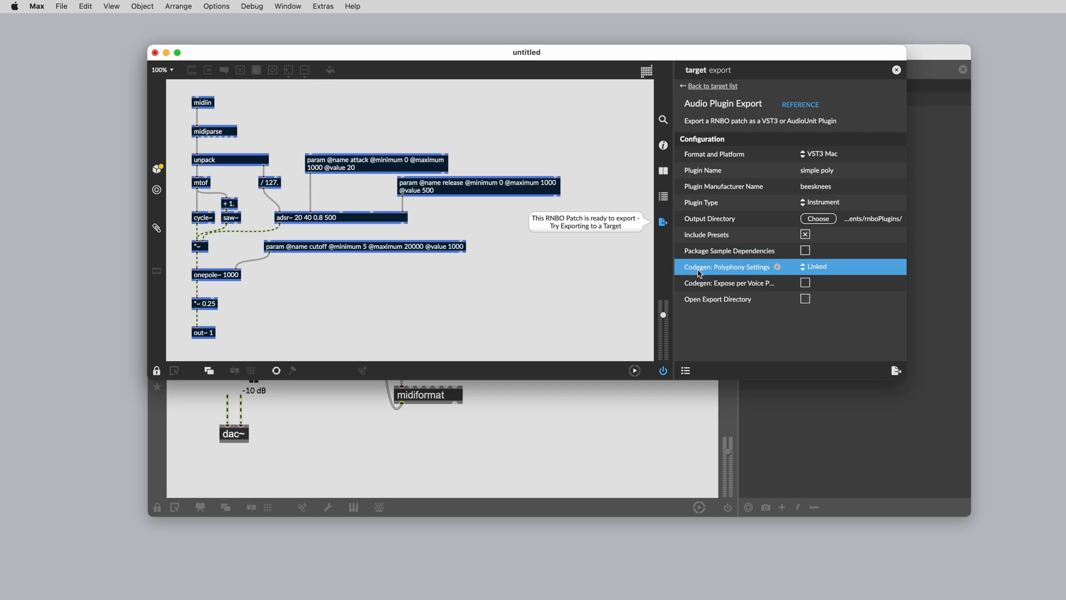
mouse_move(840, 259)
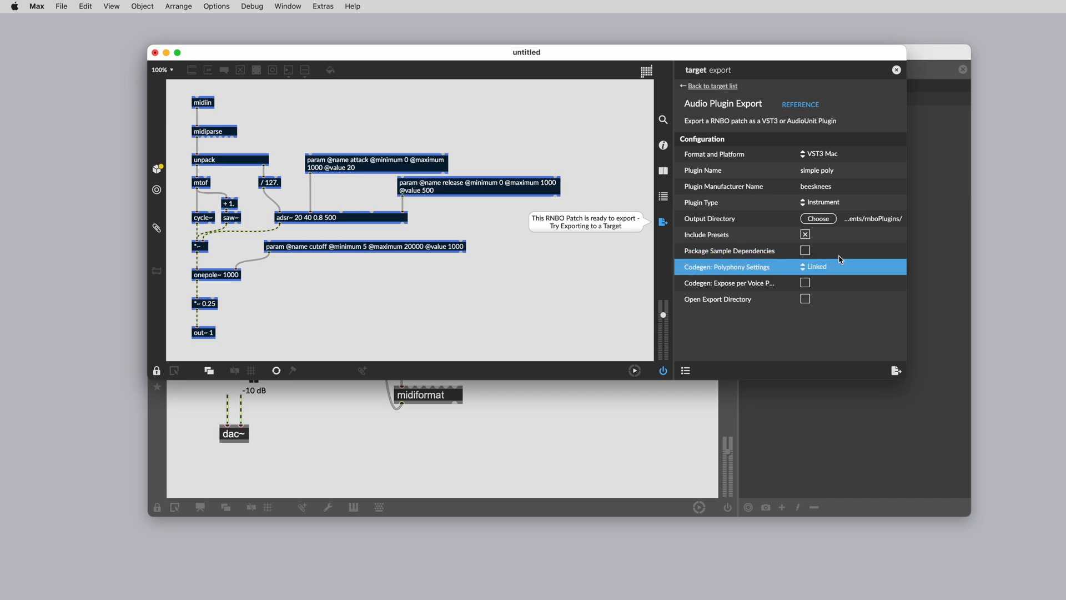
Step: Set Codegen: Polyphony Settings to Voice Count (32 voices)
left_click(820, 266)
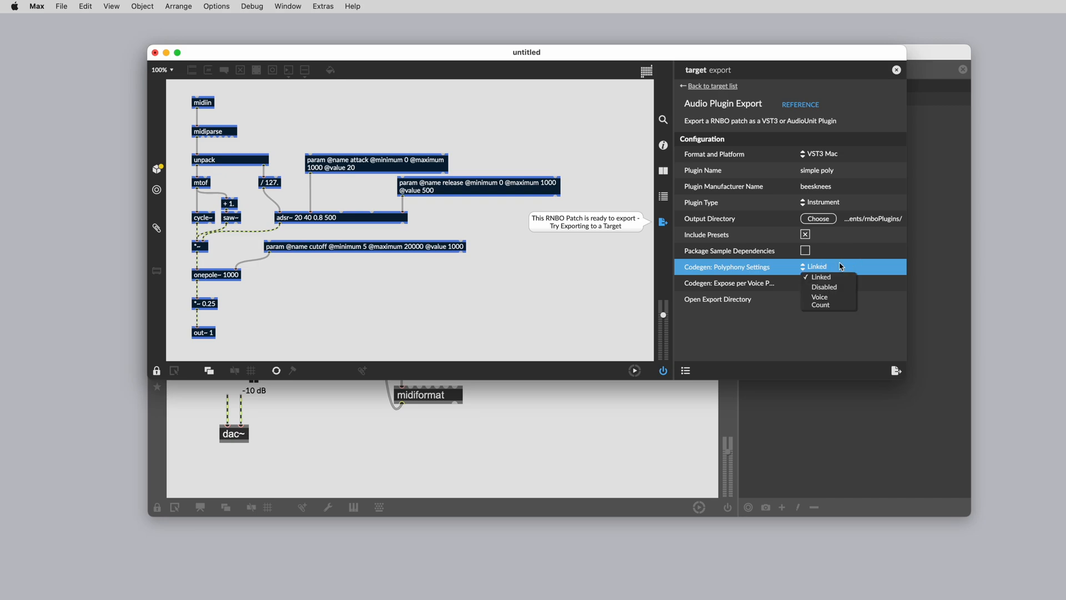
mouse_move(838, 304)
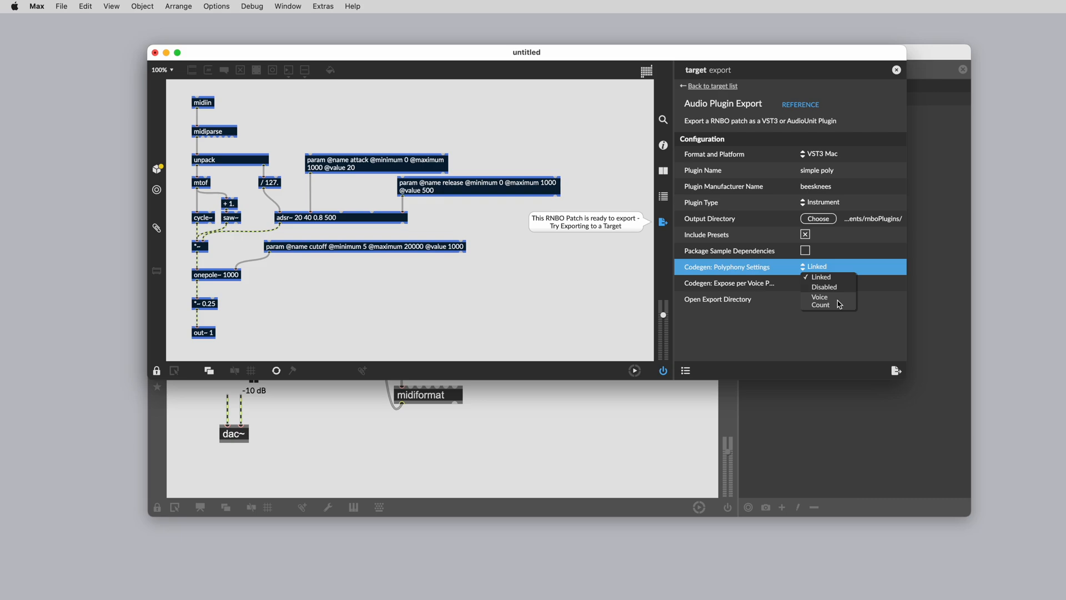
left_click(823, 286)
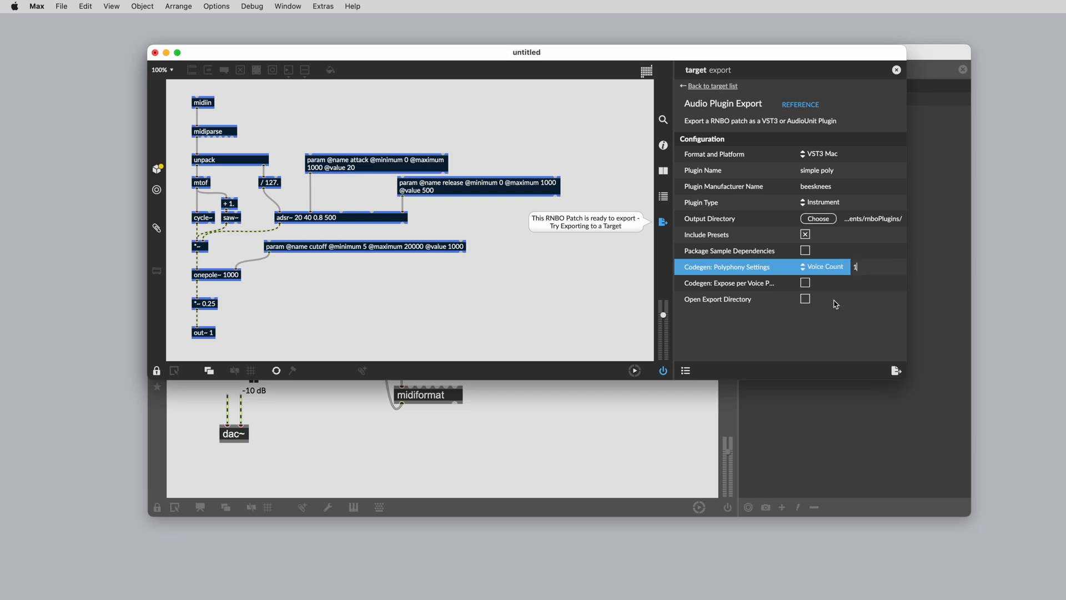
mouse_move(876, 280)
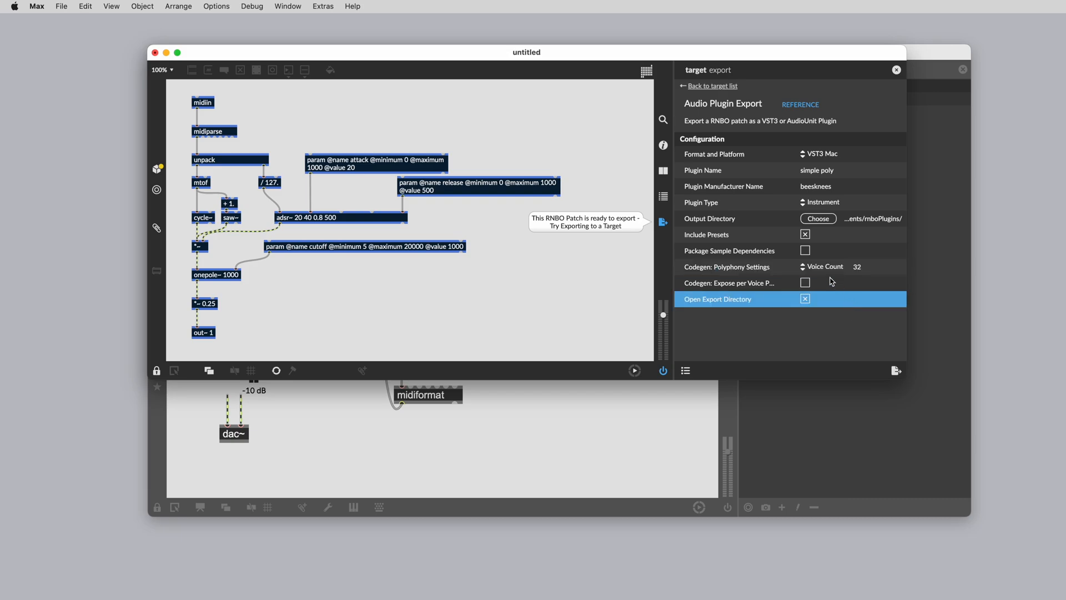
Step: Set Codegen: Polyphony Settings back to Linked
left_click(823, 265)
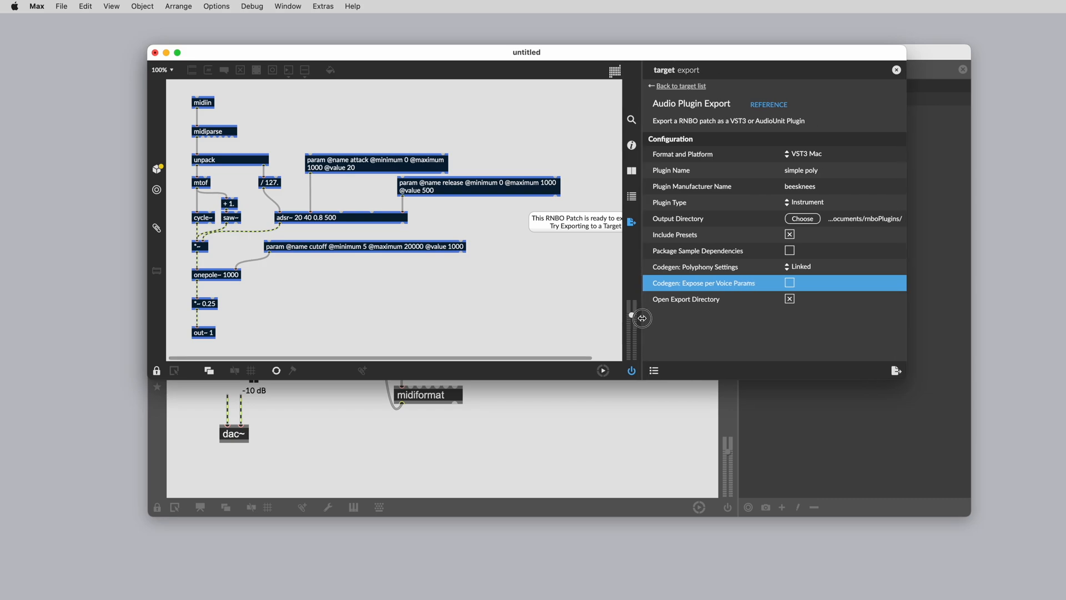
mouse_move(710, 322)
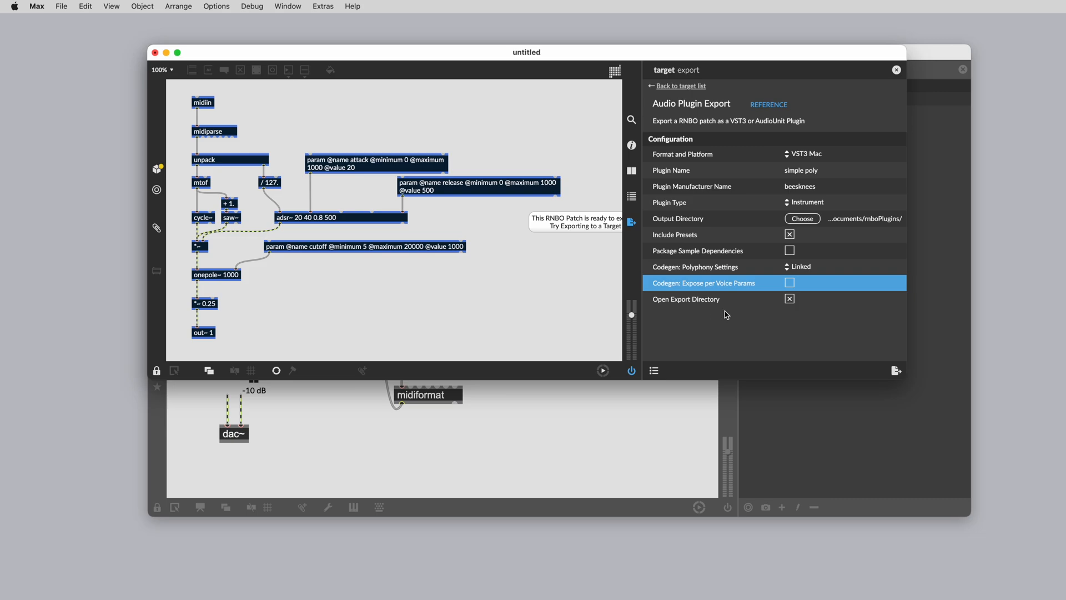
mouse_move(746, 304)
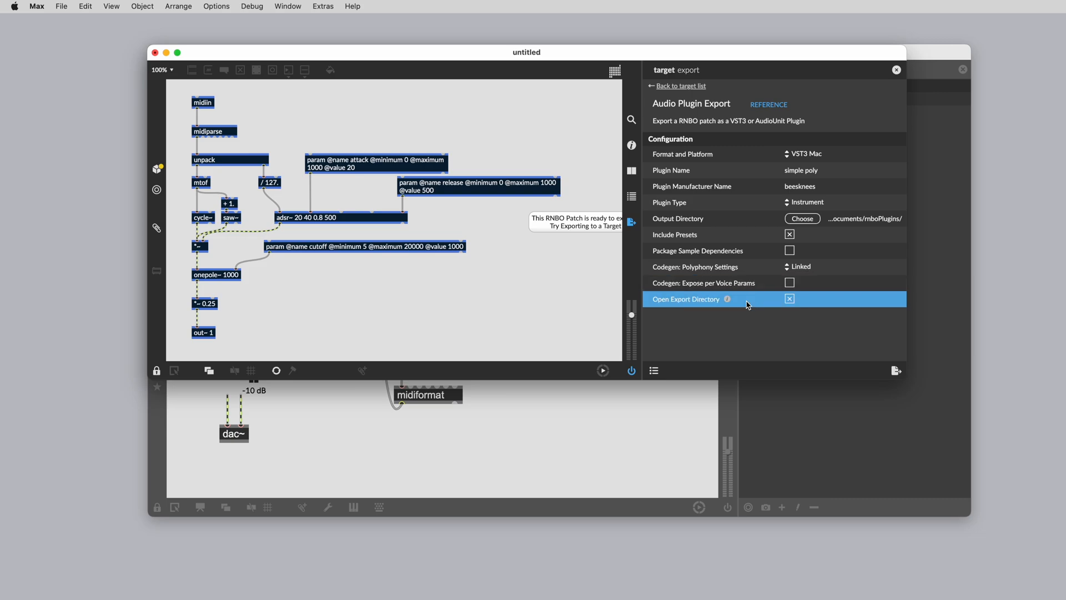
mouse_move(786, 333)
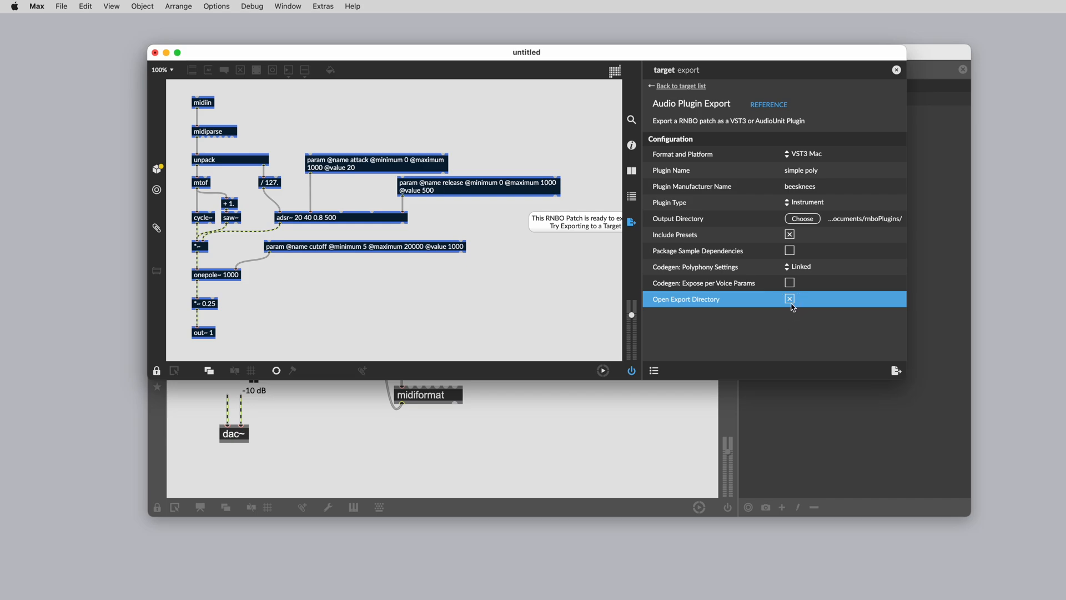
mouse_move(829, 335)
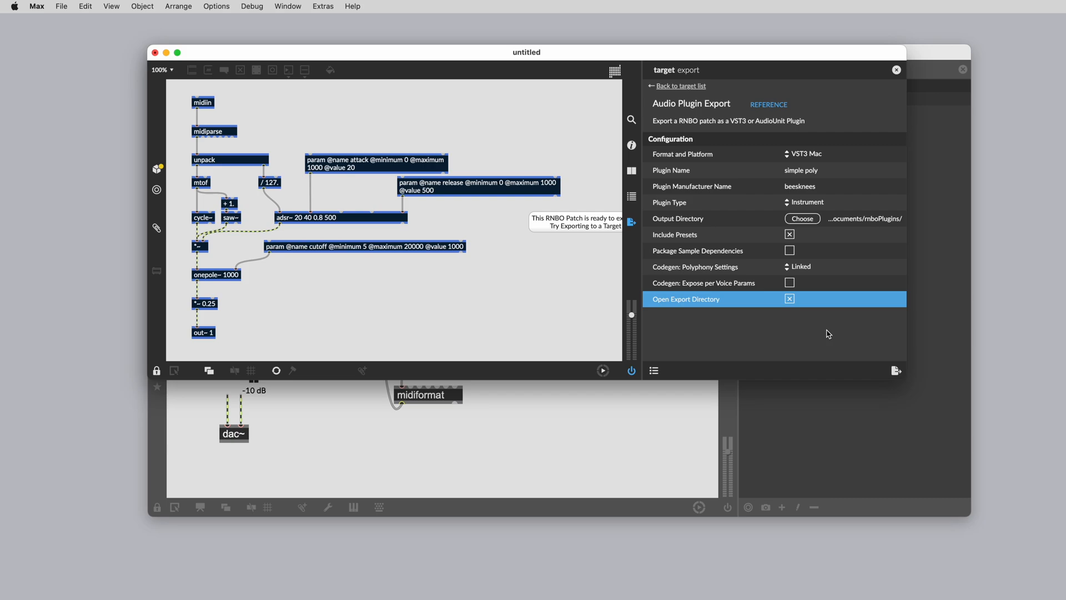
mouse_move(873, 355)
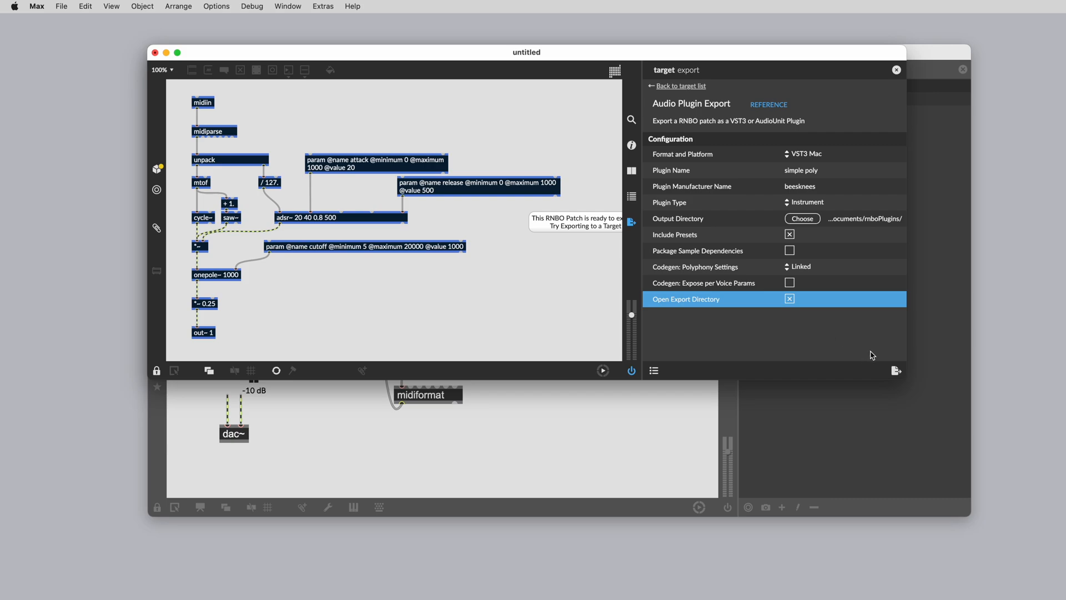
Step: Export the patch as the simple poly VST3 plugin
left_click(895, 370)
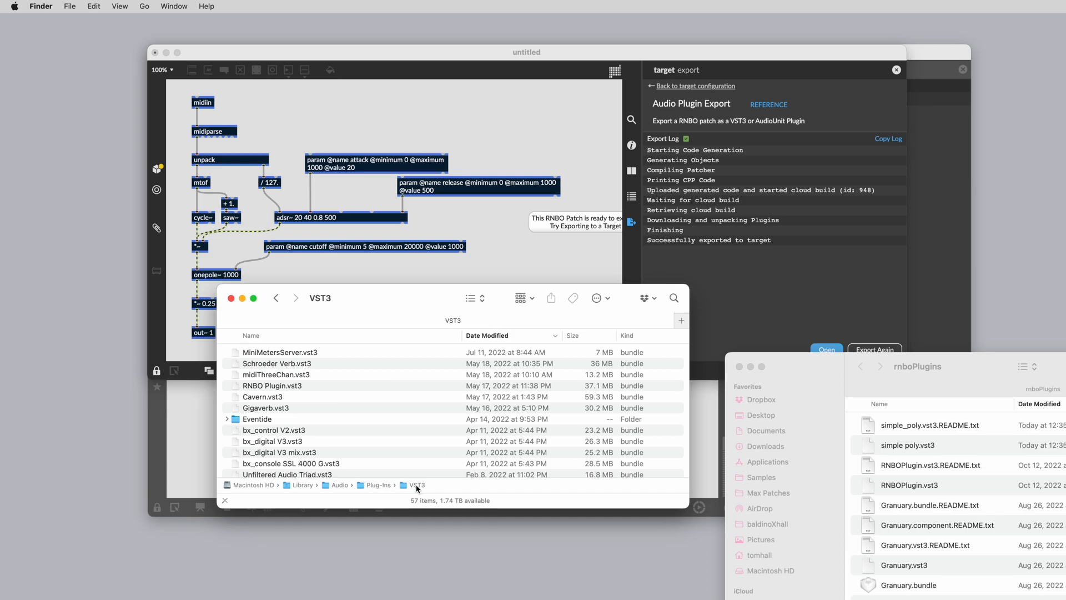
mouse_move(873, 455)
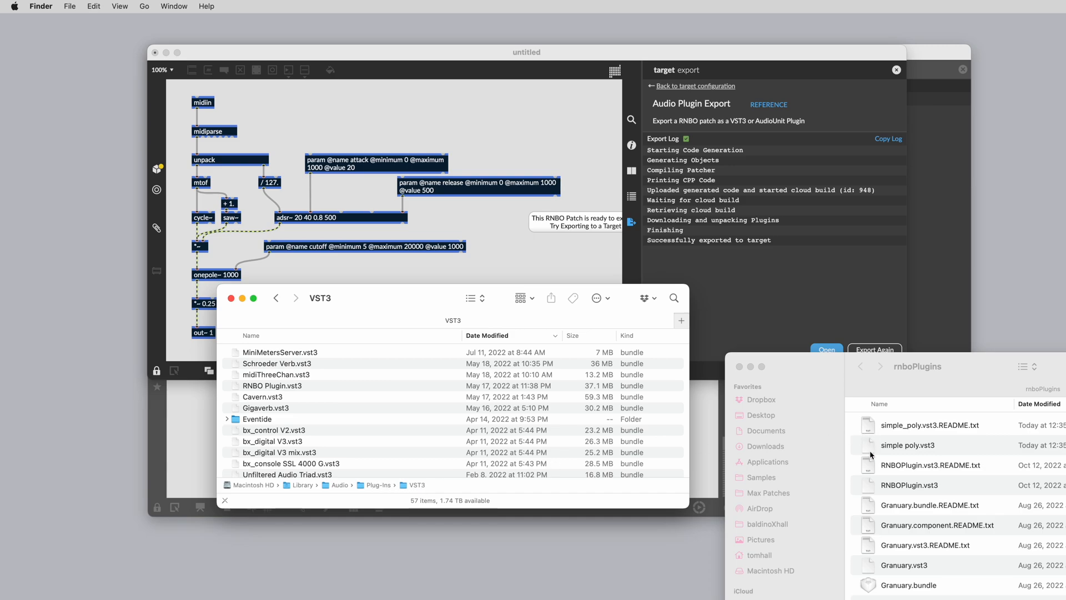
mouse_move(872, 455)
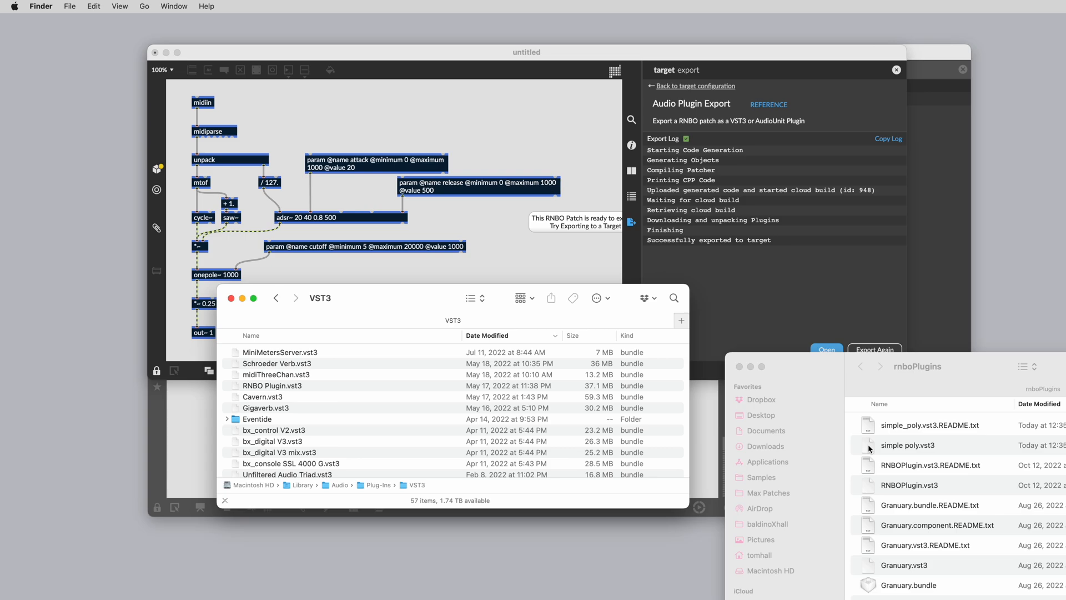
mouse_move(375, 372)
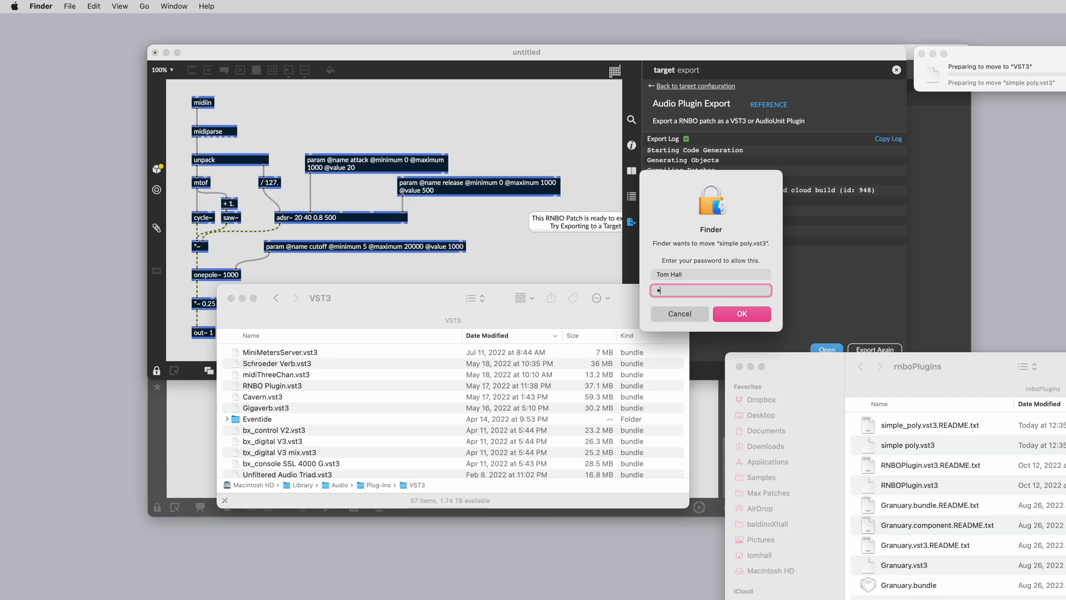
Step: Enter the admin password to authorise moving simple poly.vst3 into Library/Audio/Plug-ins/VST3
type("password")
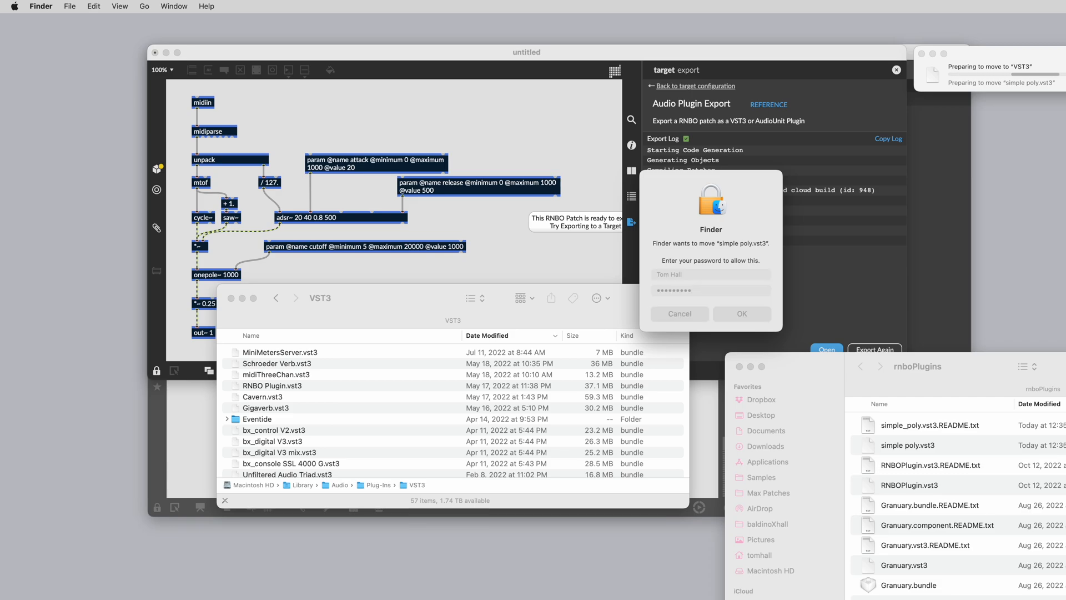
left_click(741, 313)
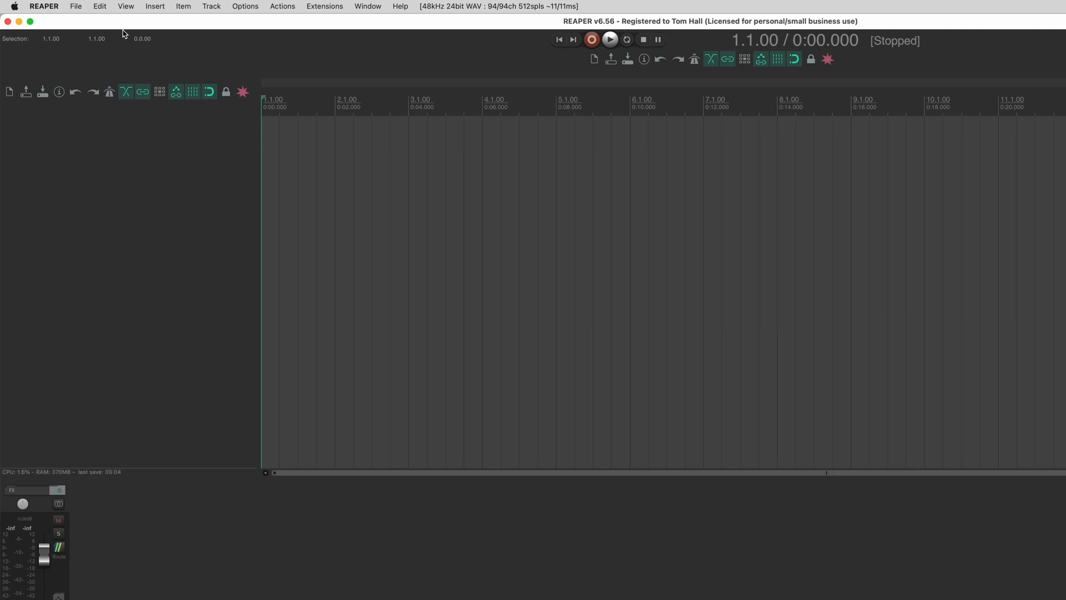
Step: Insert a virtual instrument on a new track and filter the browser to VST3i
left_click(211, 7)
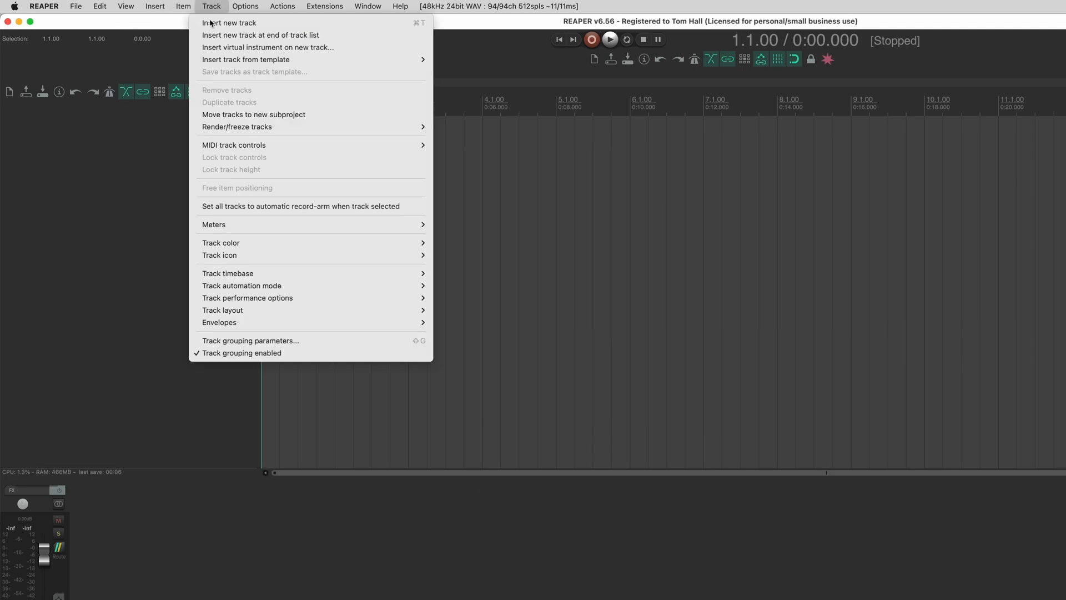
left_click(268, 47)
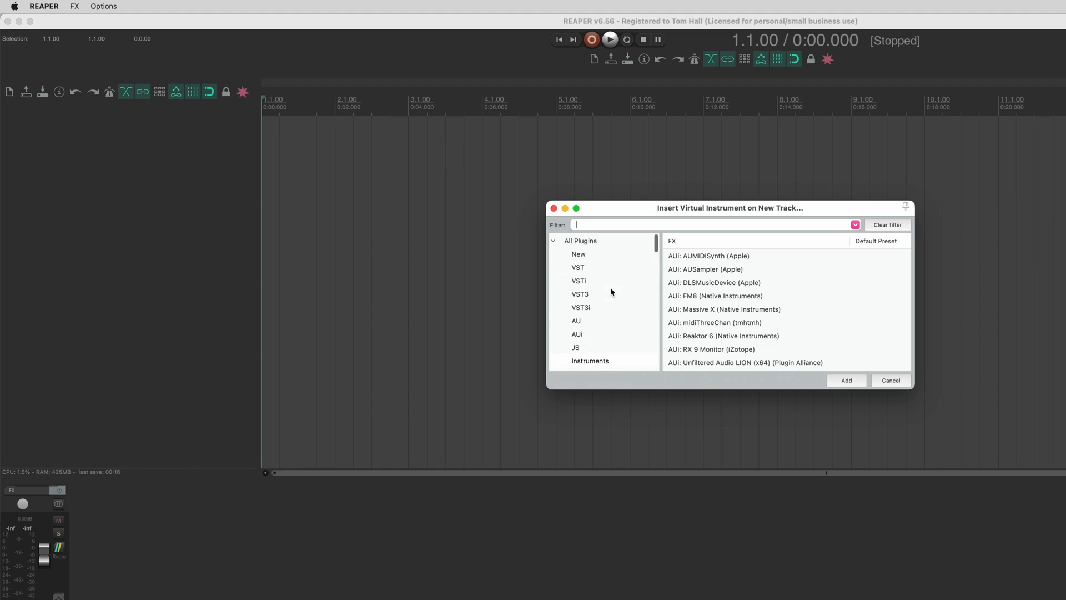
left_click(578, 253)
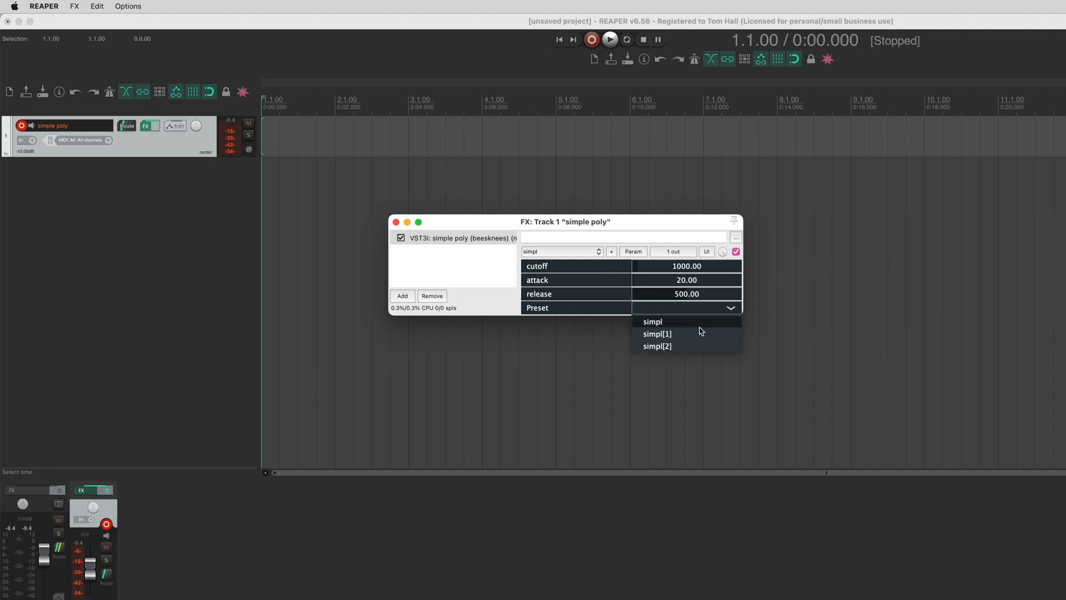
Step: Load preset simpl[1], then simpl[2] (cutoff 2574.72, attack 71, release 867)
left_click(657, 333)
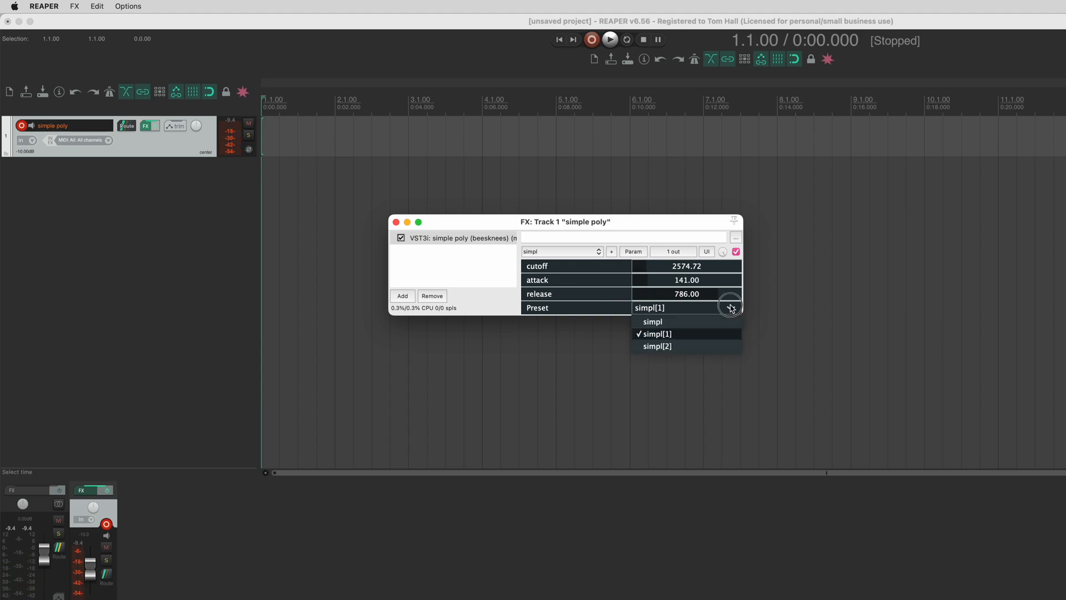
left_click(656, 346)
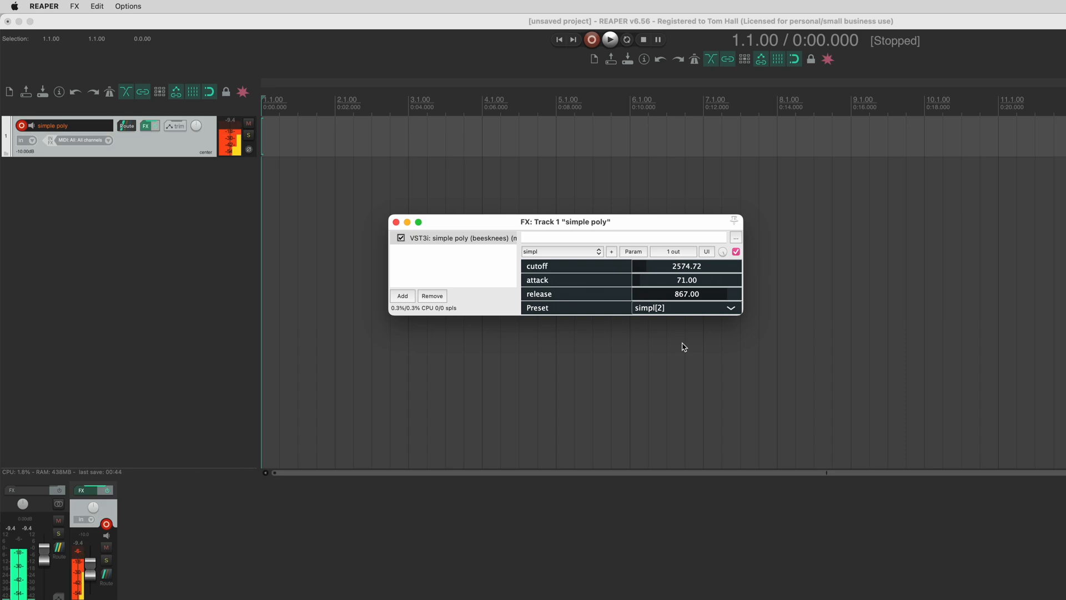